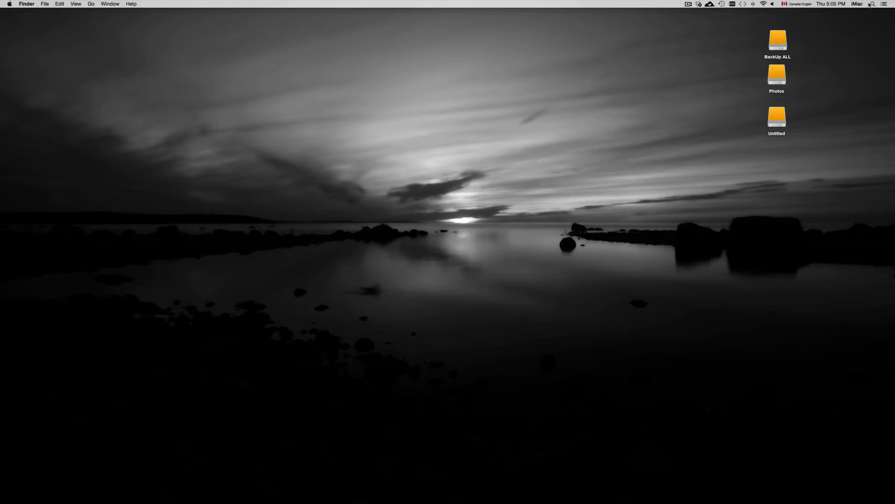
Step: Launch Disk Utility from Spotlight and select the 5 TB Seagate Backup+ Desk drive
text(disk Utility)
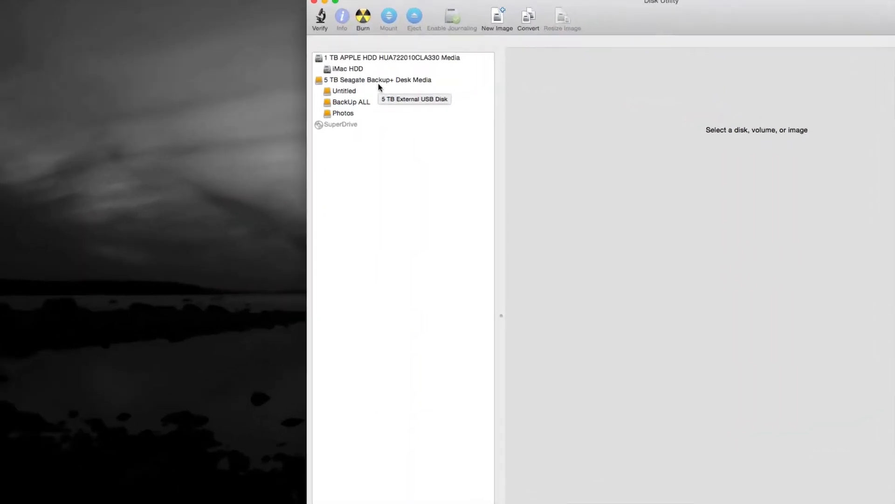
click(377, 79)
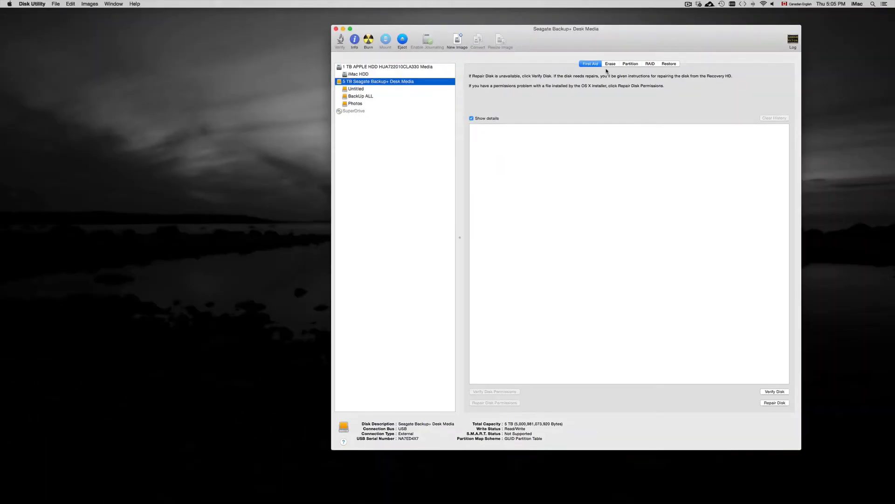
Step: Show the Seagate drive's erase options with Mac OS Extended (Journaled) as the format
click(610, 63)
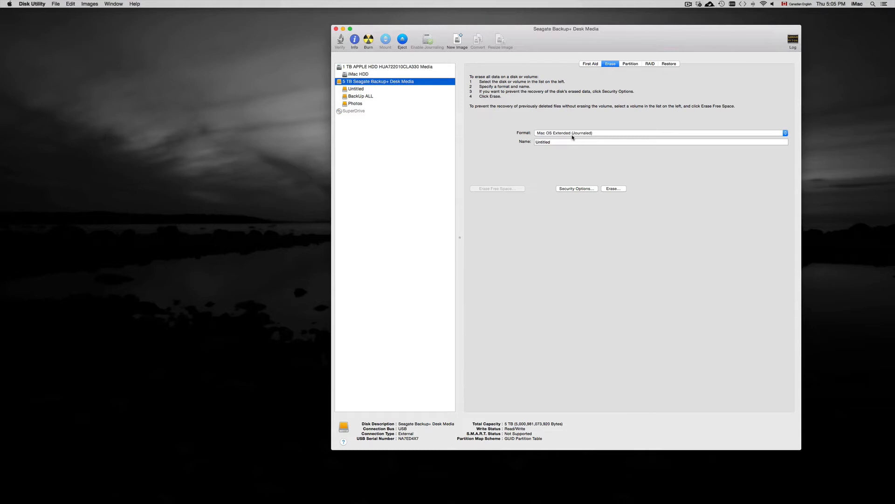
click(661, 132)
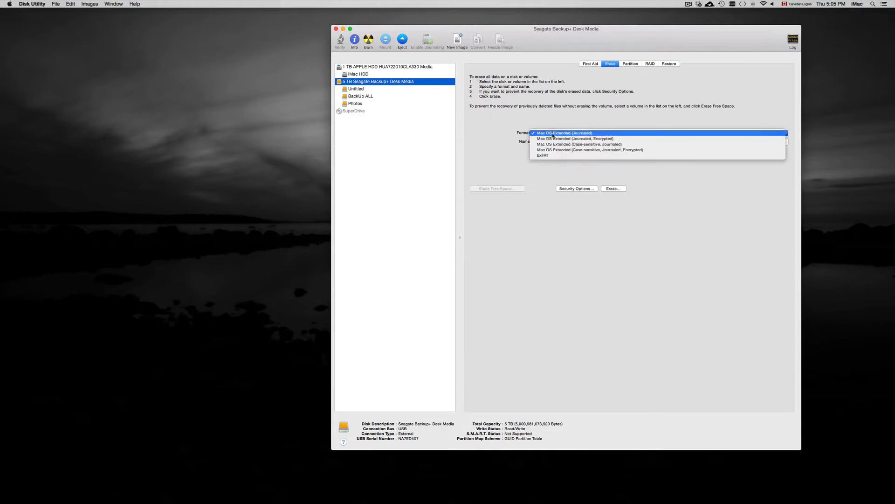
click(563, 133)
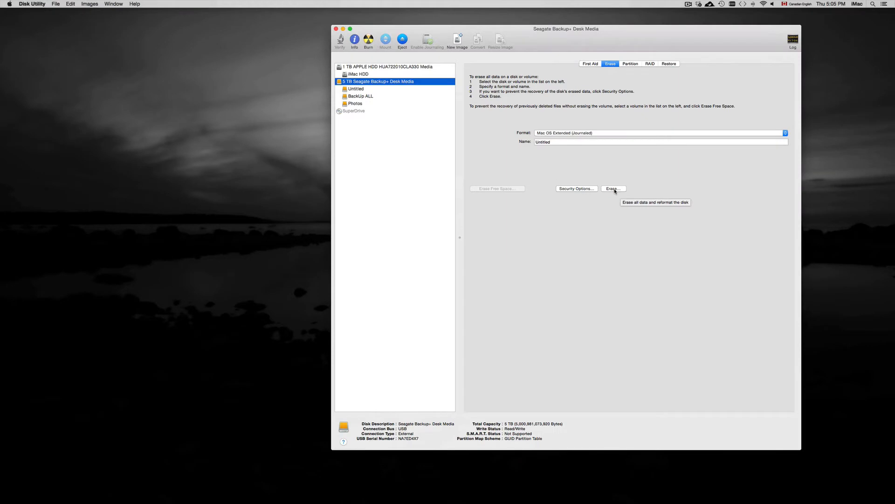
mouse_move(630, 64)
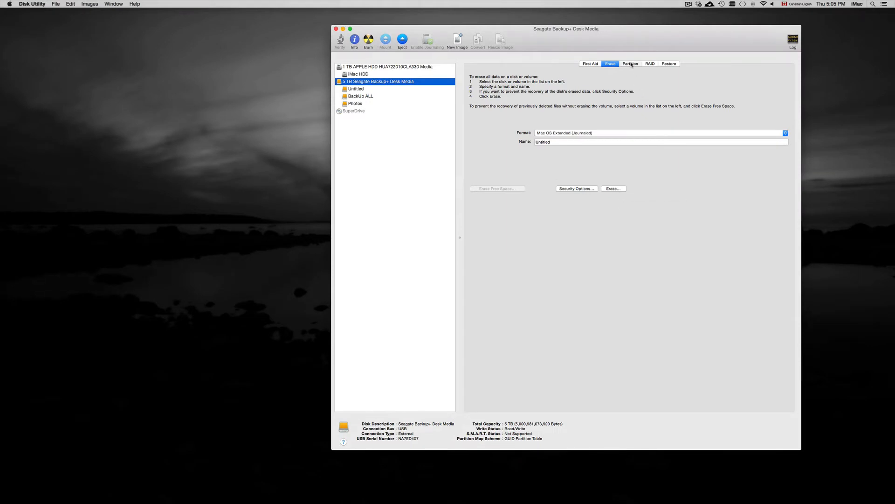
mouse_move(681, 45)
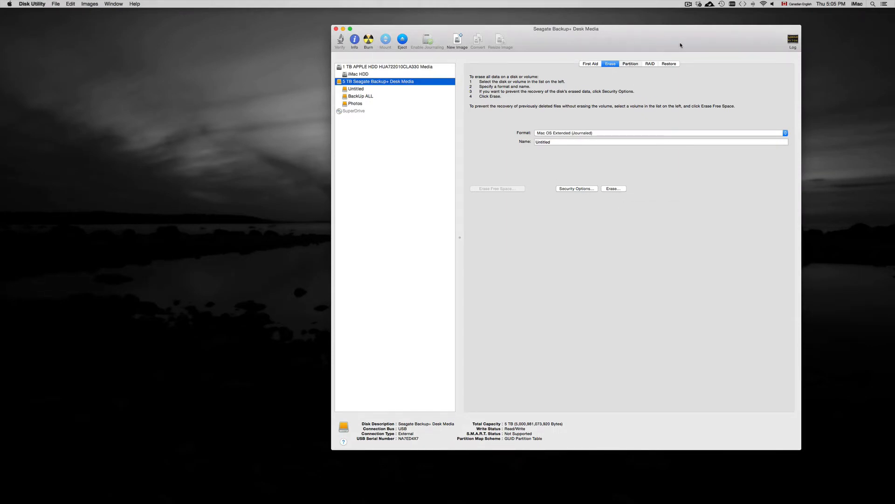
Step: View the Seagate drive's partitions: Untitled, BackUp ALL and Photos
click(631, 63)
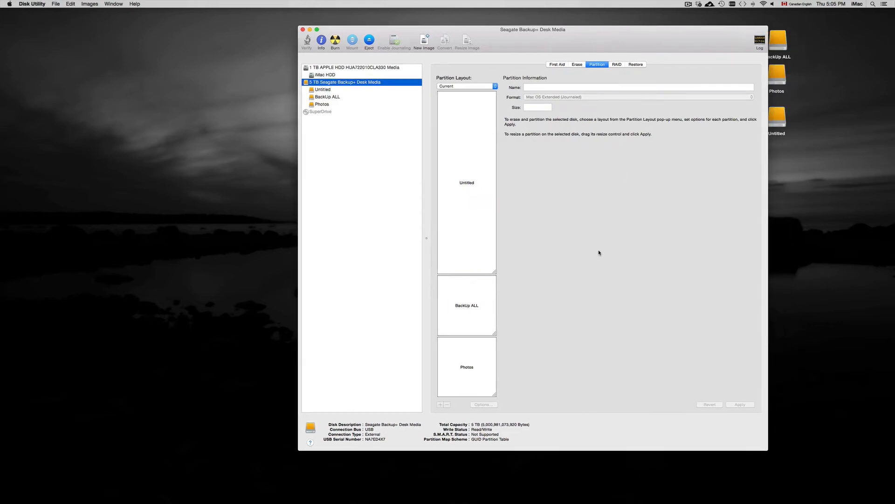
mouse_move(551, 326)
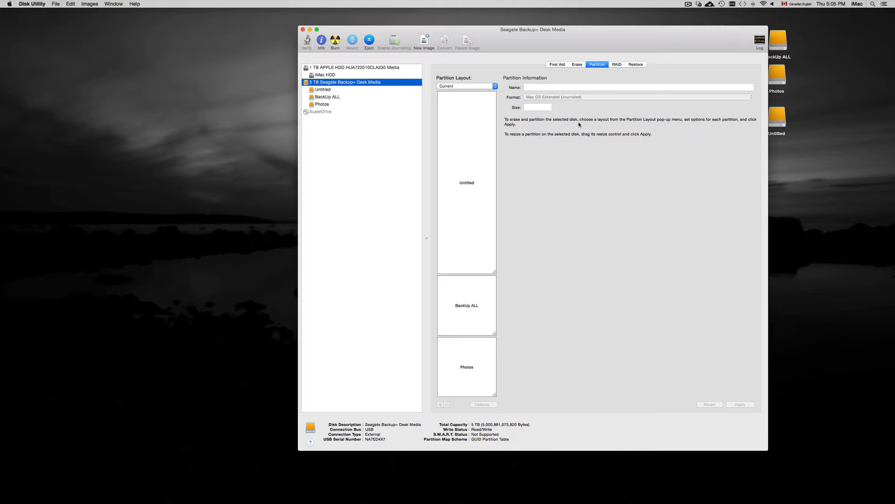
Step: Back in the erase options, choose Mac OS Extended (Journaled) as the format
click(577, 64)
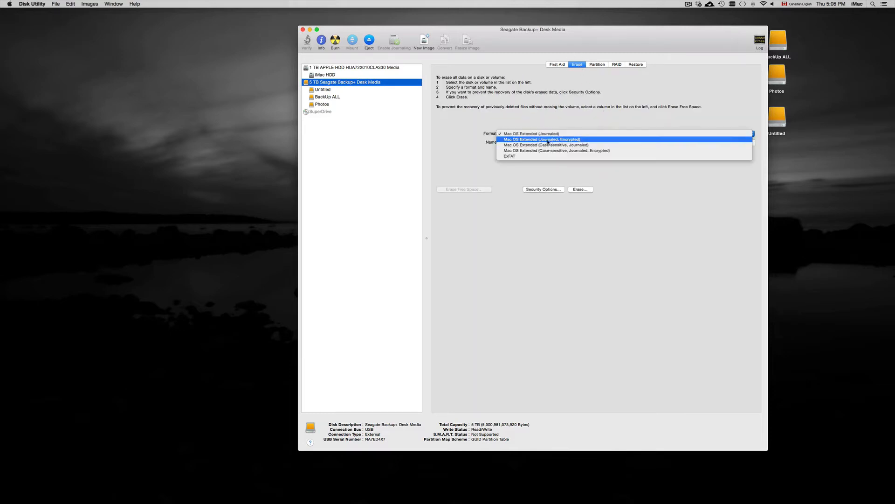
mouse_move(562, 134)
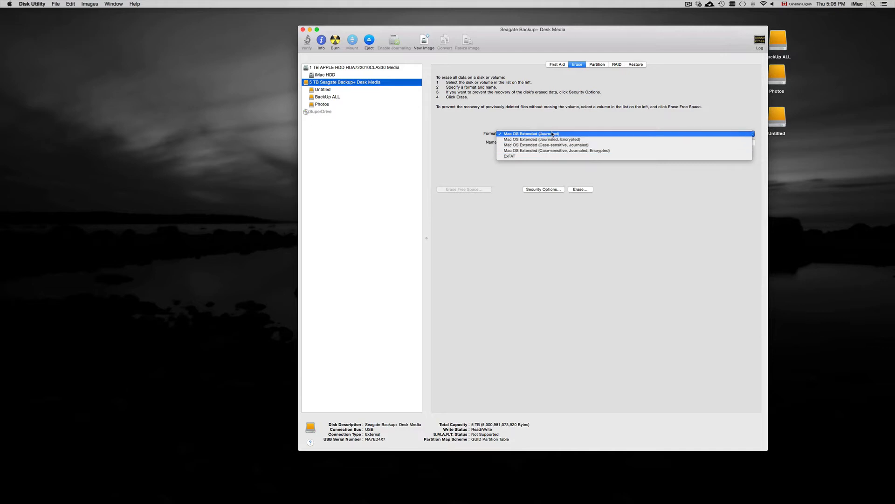
mouse_move(558, 133)
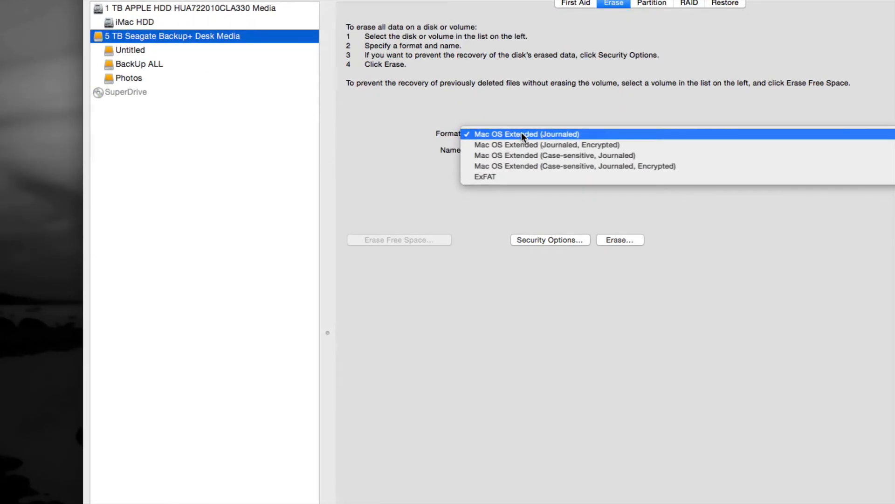
click(523, 135)
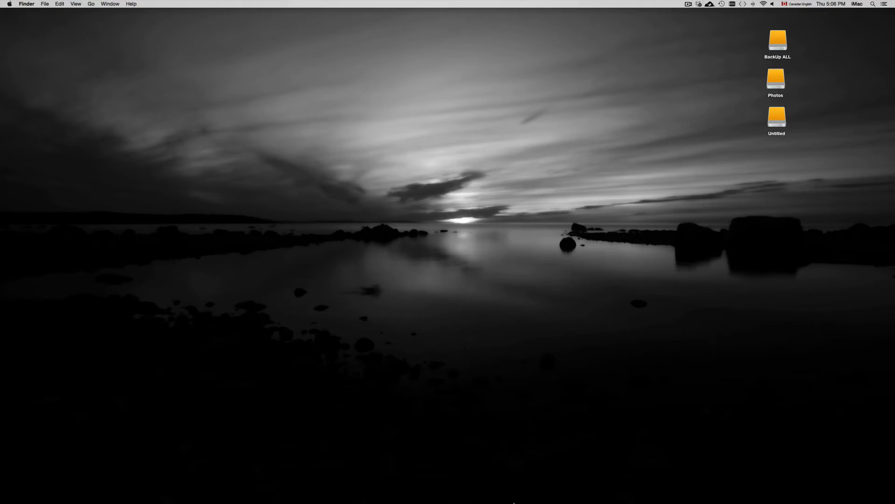
mouse_move(373, 487)
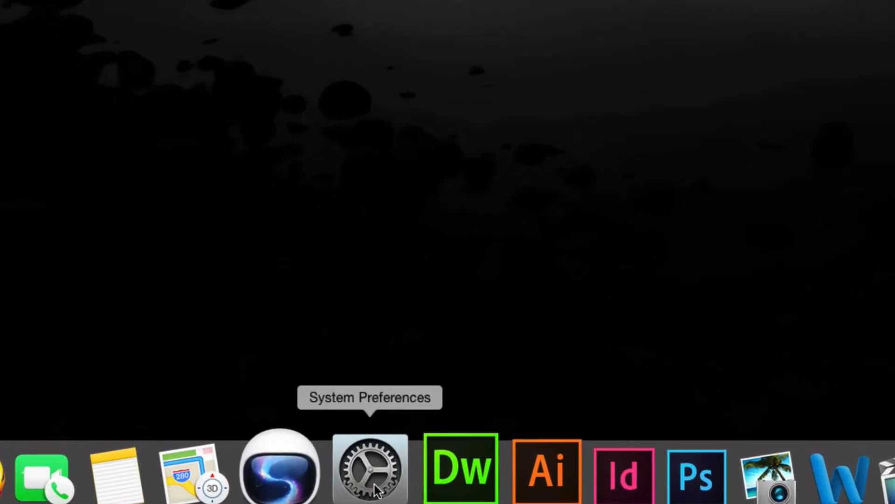
Step: Open System Preferences from the Dock, with typed searches for Disk Utility and YouTube Video Grabber
click(367, 472)
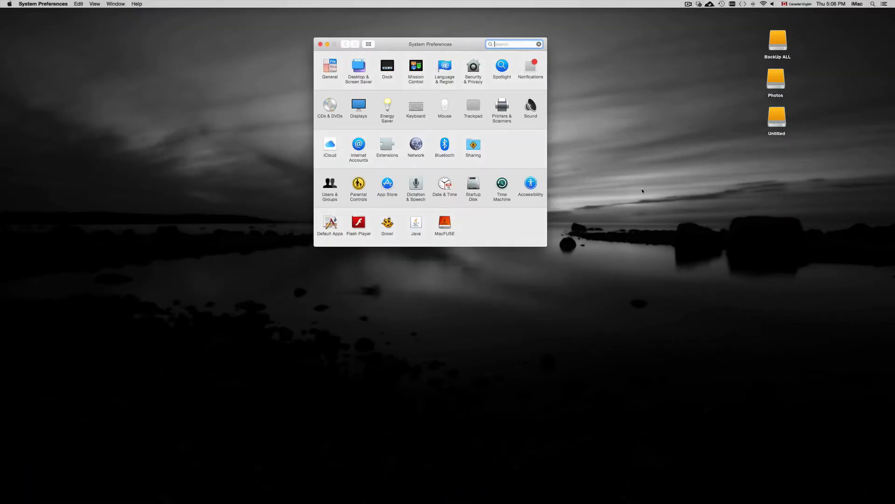
text(disk Utility)
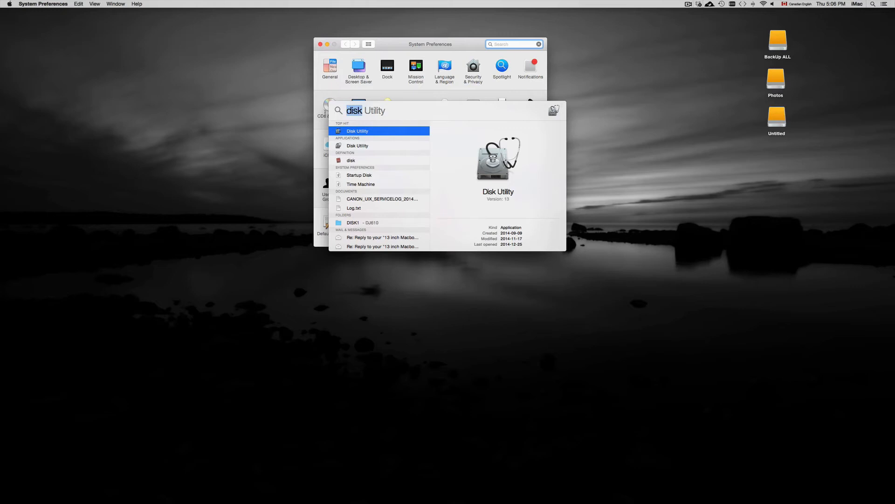
text(YouTube Video Grabber)
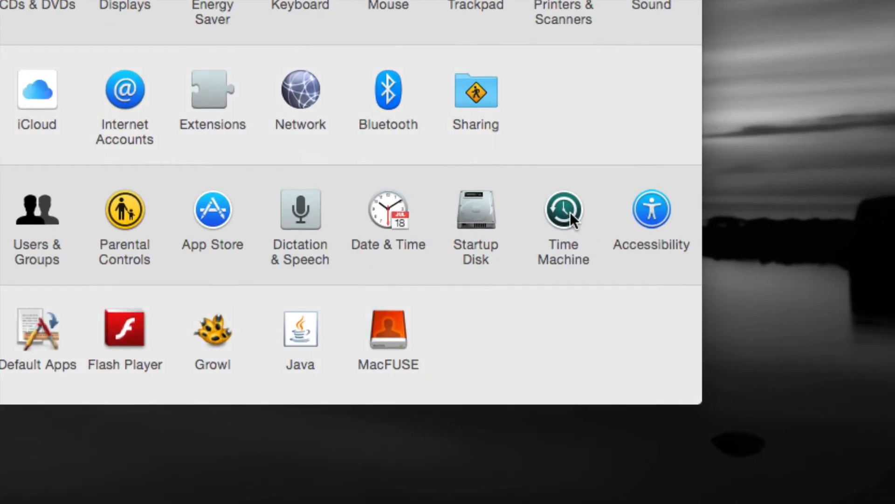
Step: Open Time Machine settings and review the backup disk list, picking the 3 TB Untitled disk
click(562, 210)
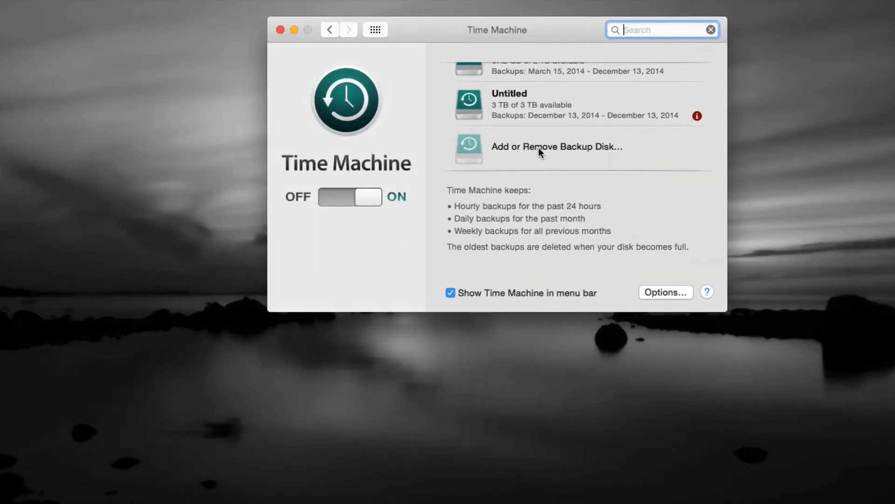
click(557, 147)
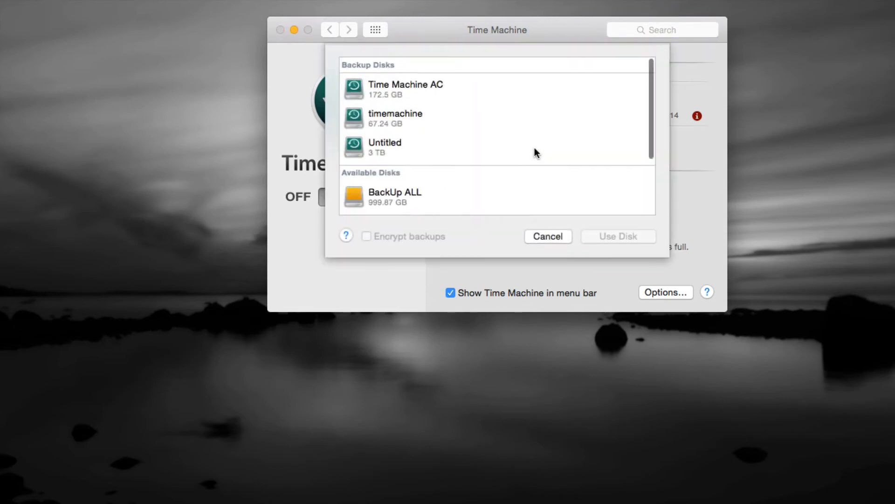
scroll(down, 3)
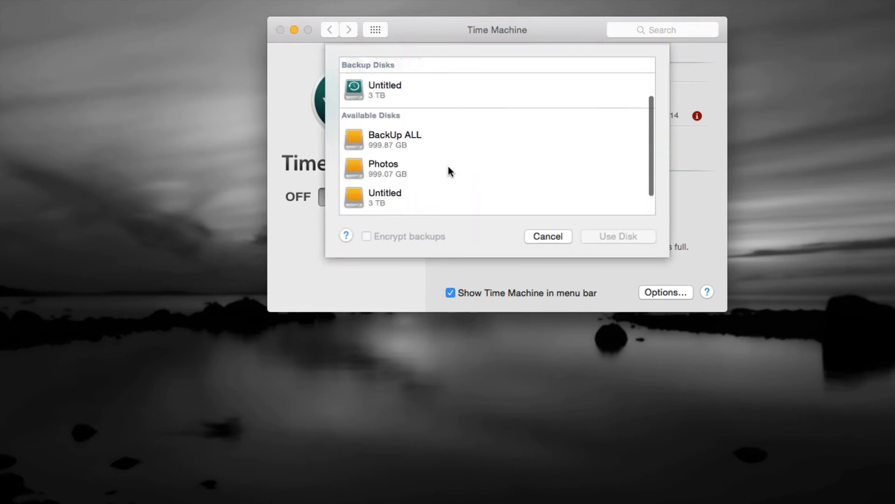
scroll(down, 3)
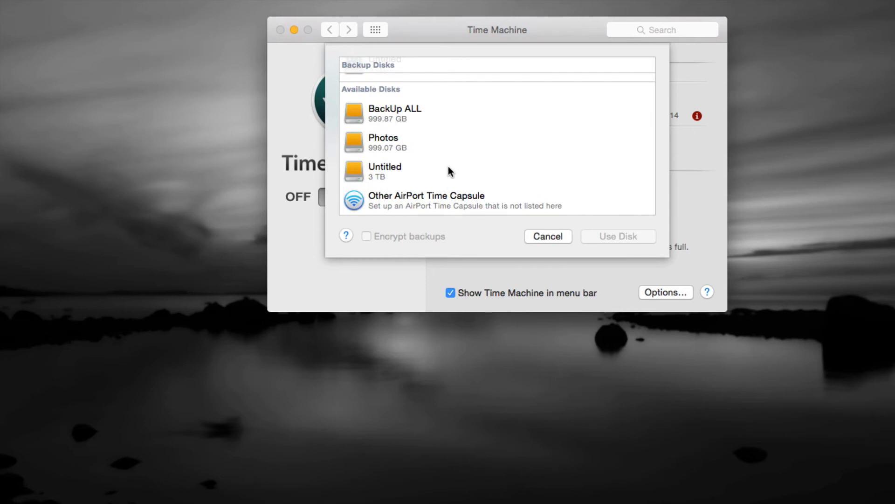
mouse_move(410, 179)
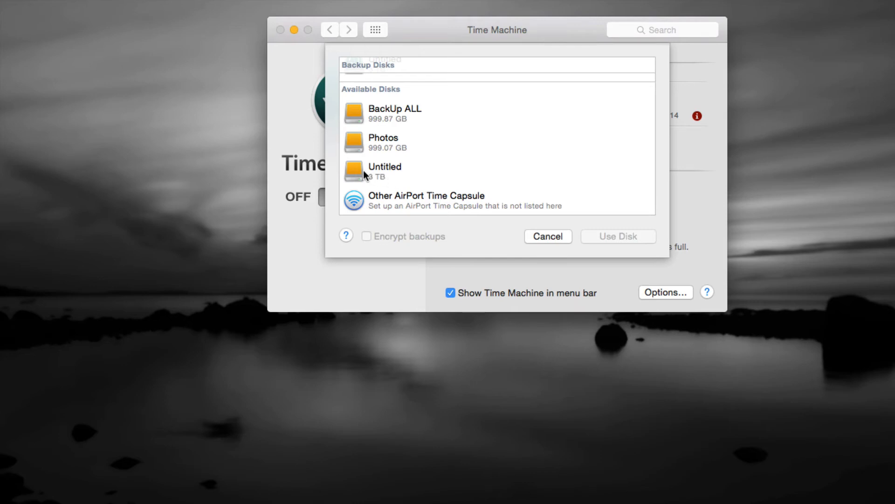
click(385, 171)
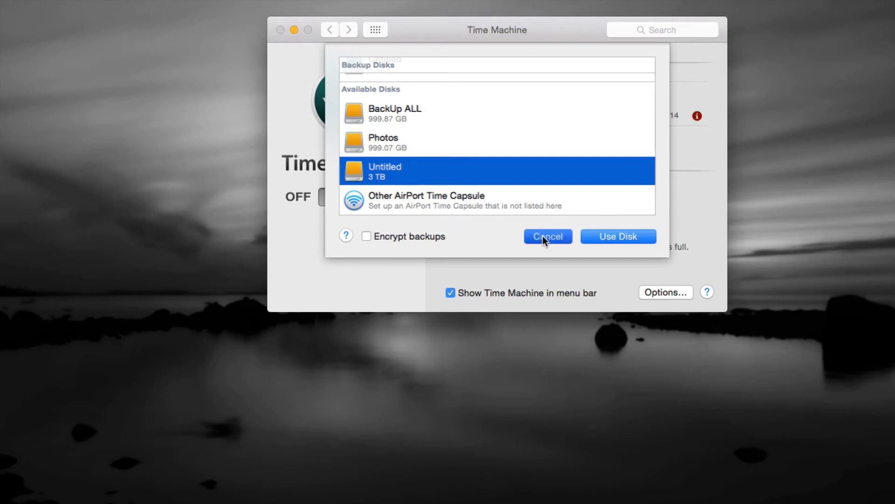
click(548, 236)
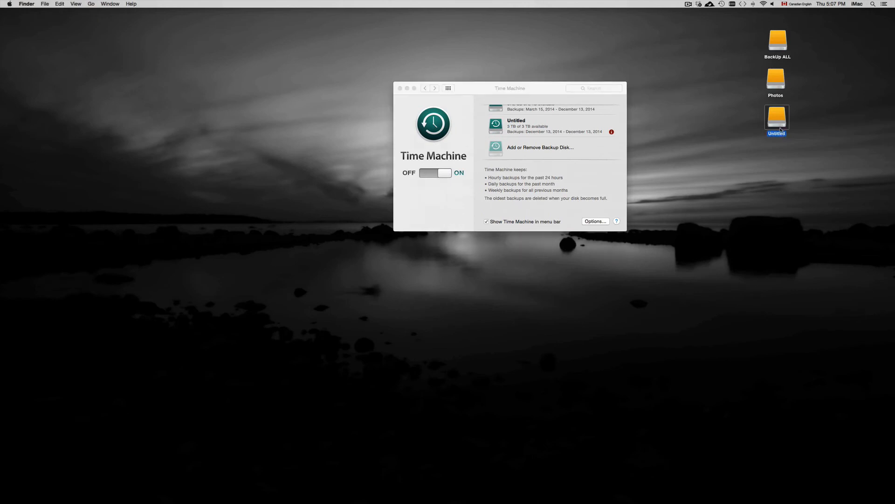
Step: Move the Untitled drive icon and rename it TimeMachineiMac
drag(776, 120, 749, 155)
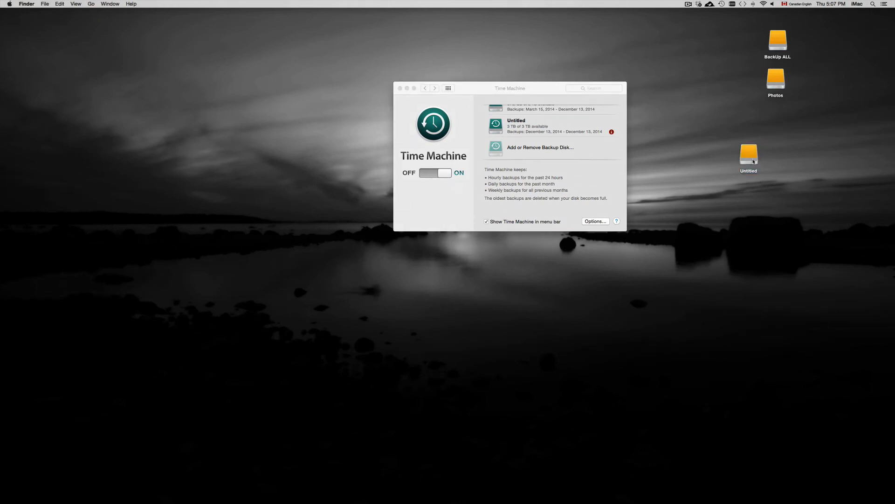
click(748, 155)
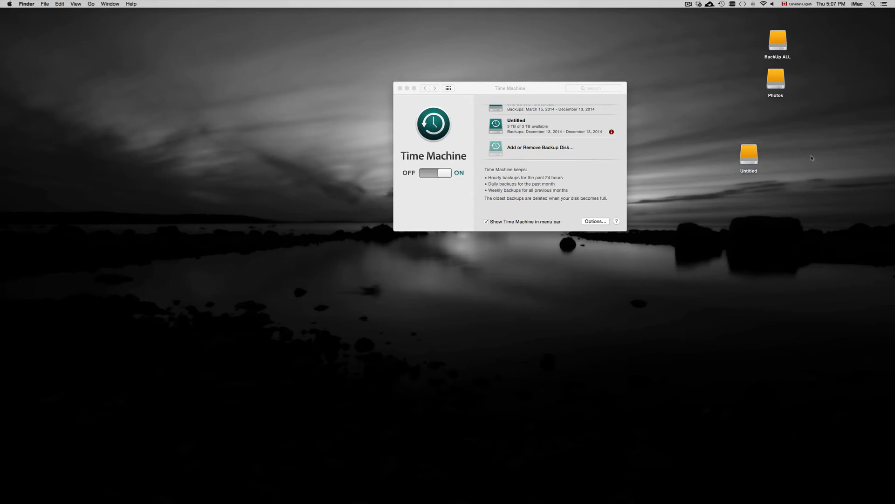
text(TimeMachineiMac)
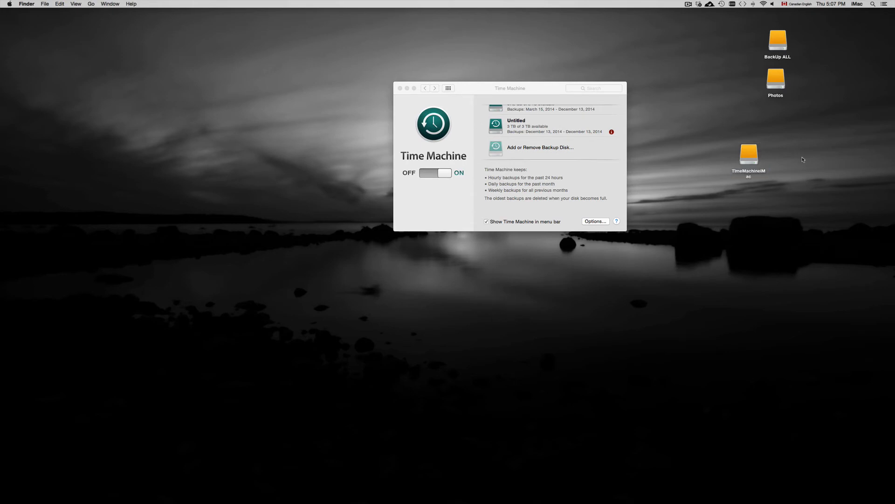
click(748, 154)
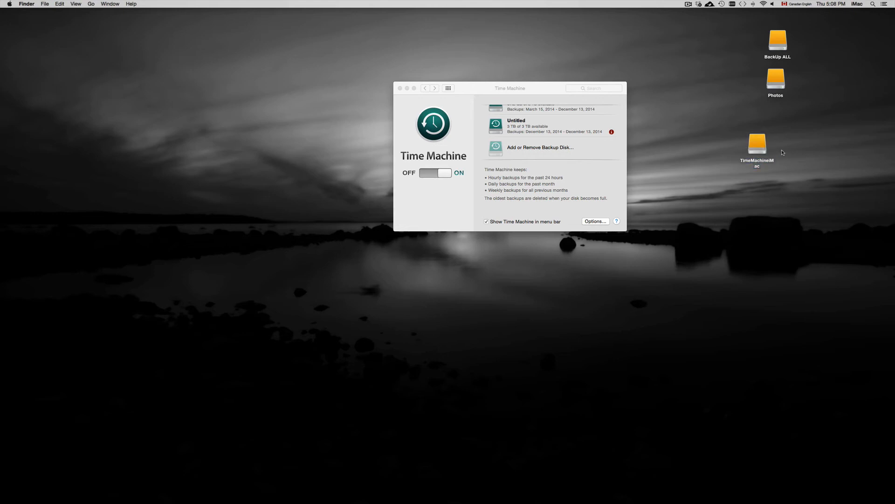
mouse_move(667, 279)
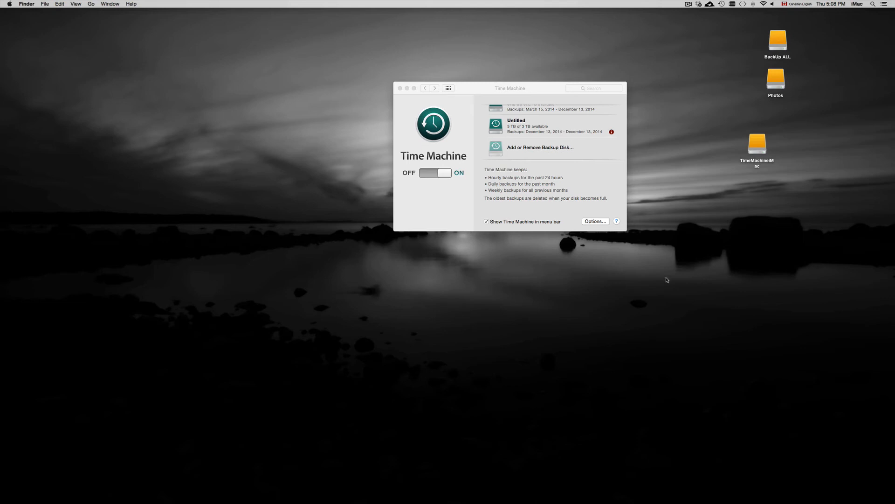
mouse_move(626, 231)
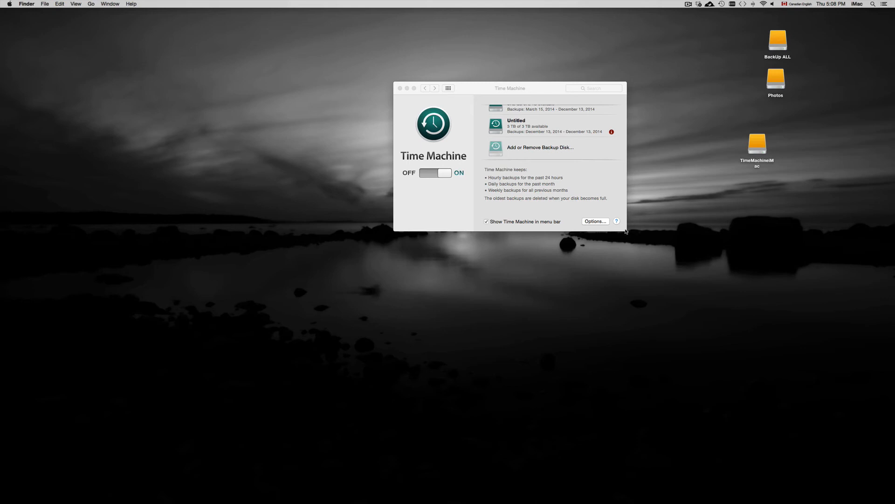
mouse_move(631, 178)
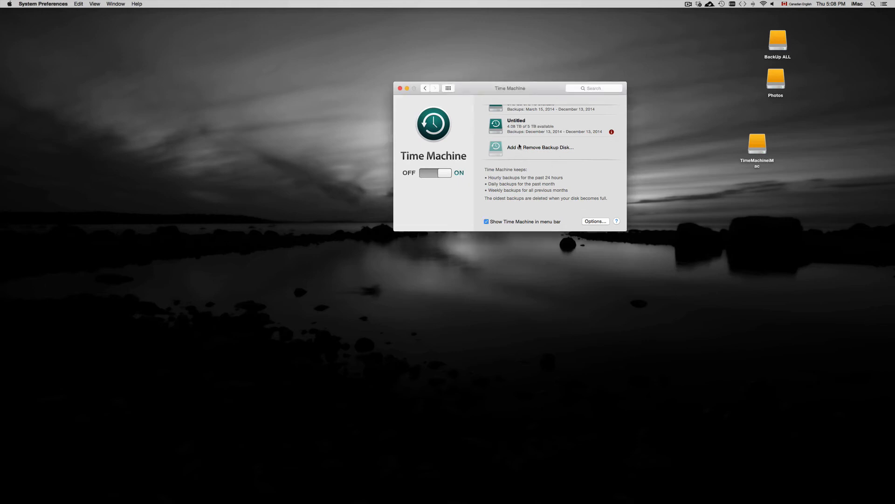
Step: Choose TimeMachineiMac from the available disks and use it for backups
click(540, 147)
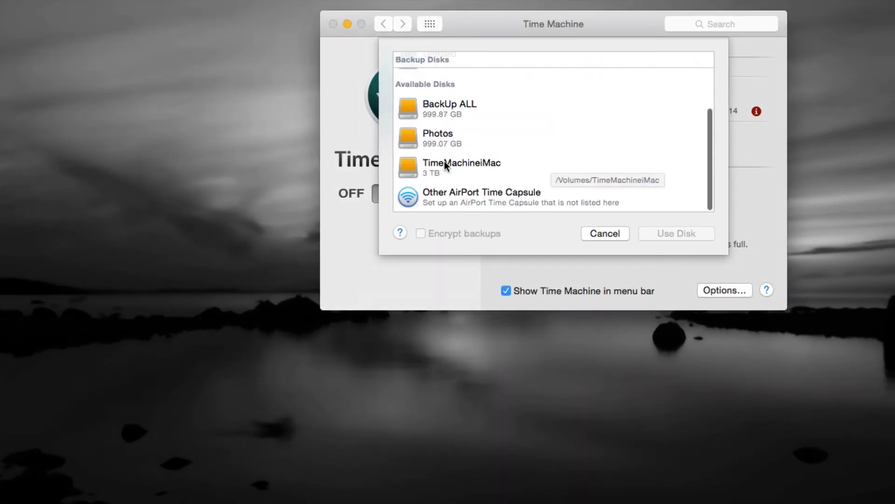
click(462, 166)
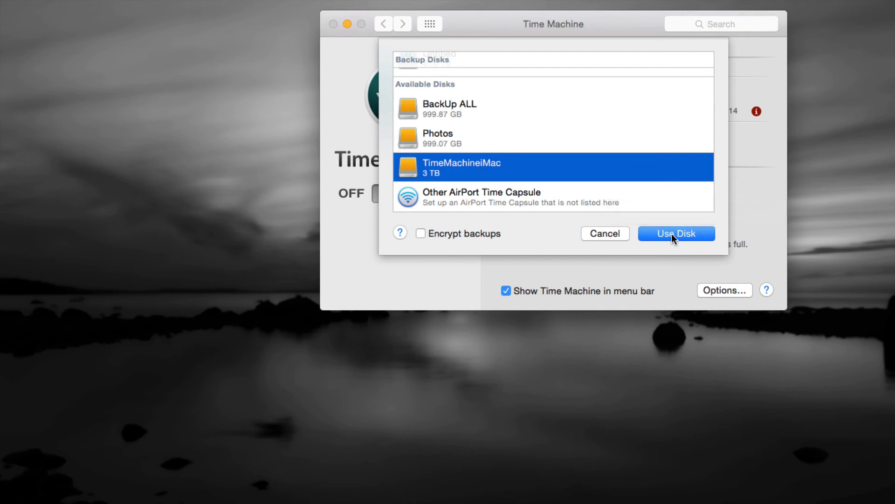
click(676, 233)
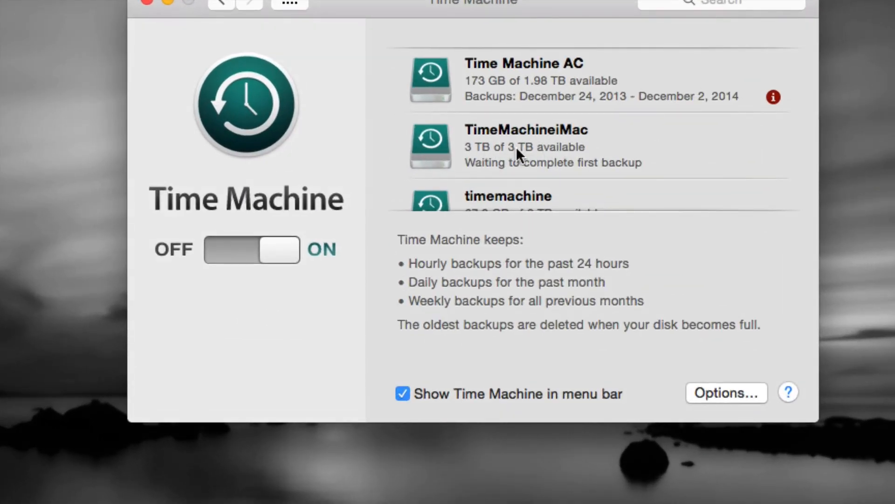
mouse_move(548, 168)
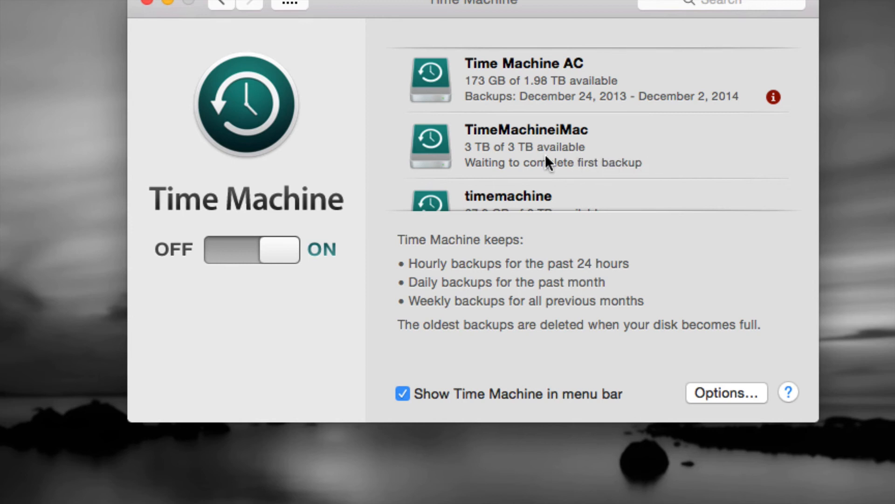
mouse_move(583, 169)
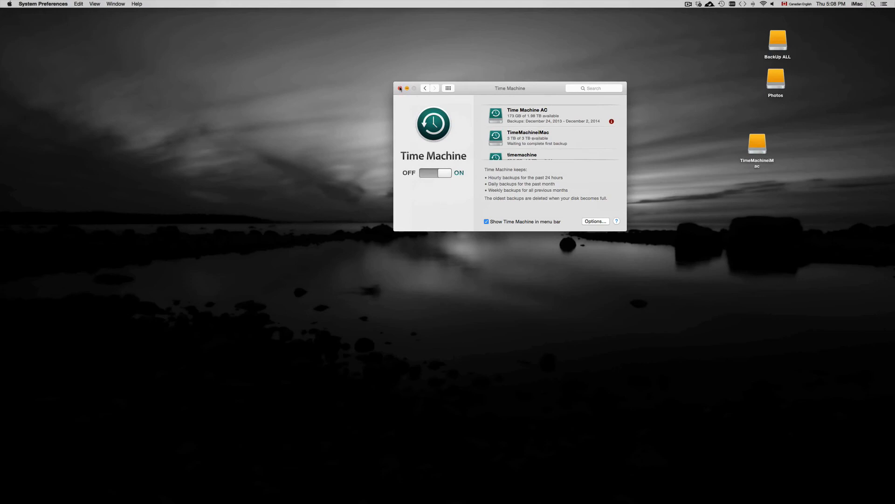
Step: Close Time Machine preferences and skip the pending backup from the menu bar
click(400, 88)
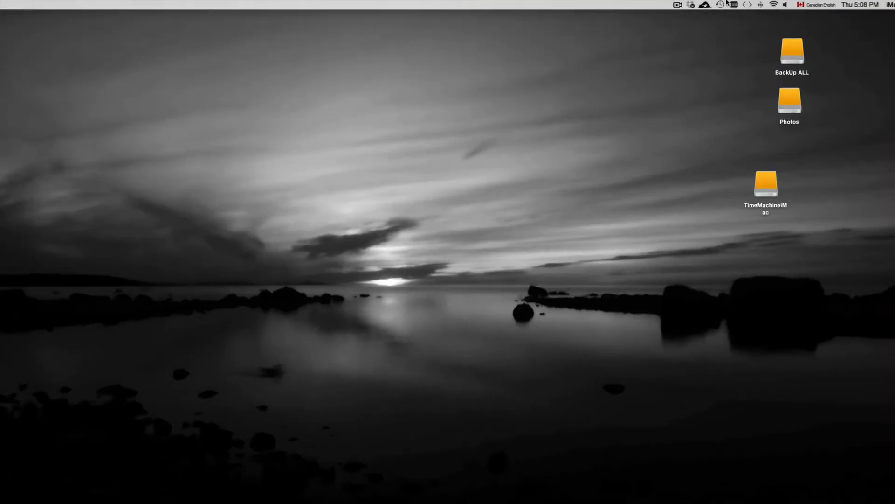
click(722, 5)
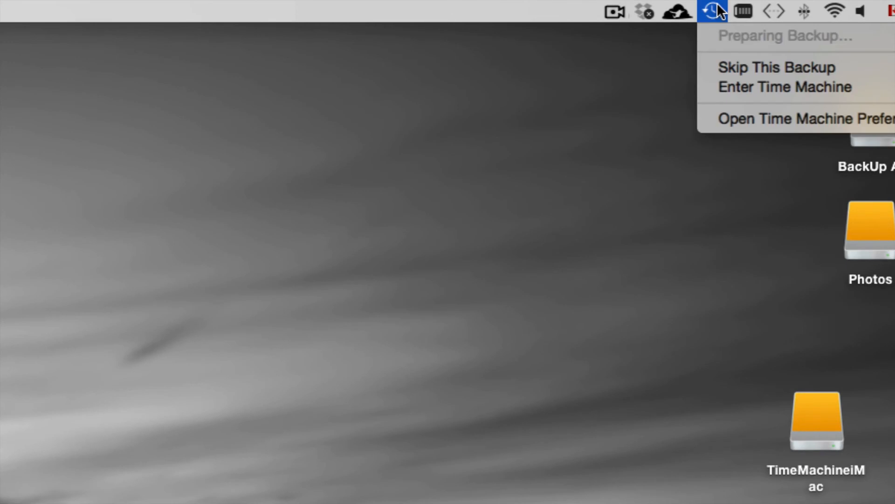
mouse_move(769, 44)
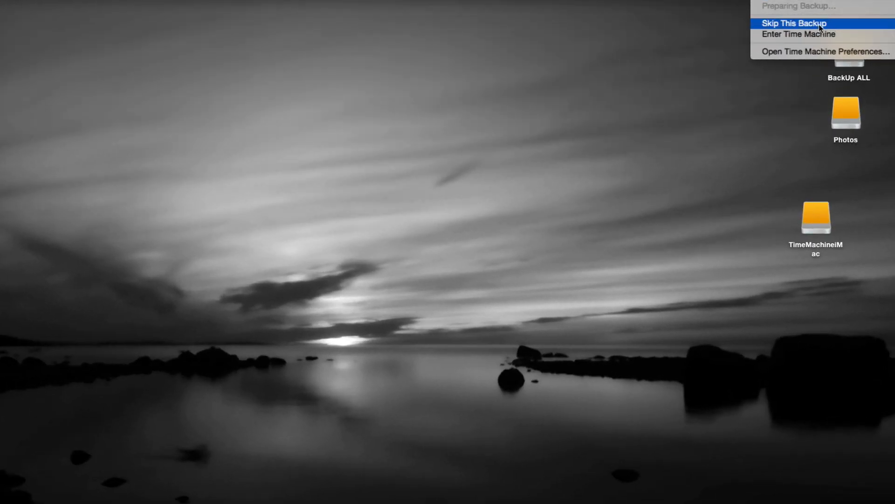
click(797, 23)
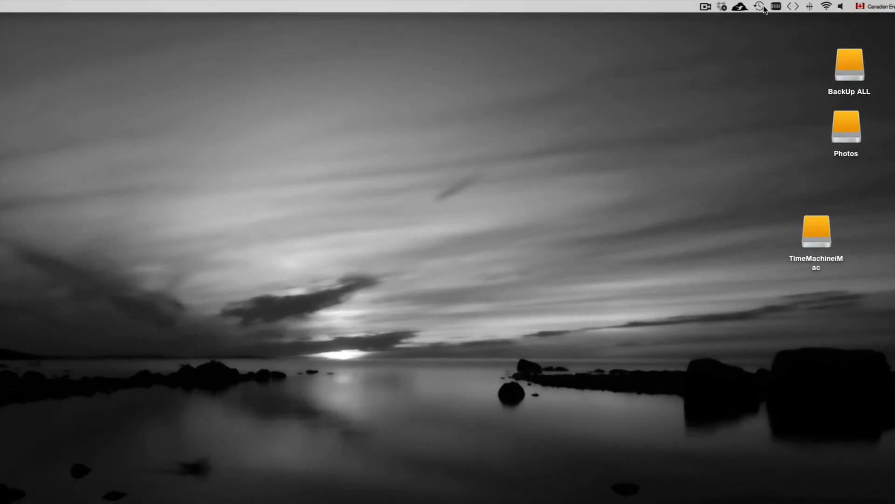
click(759, 7)
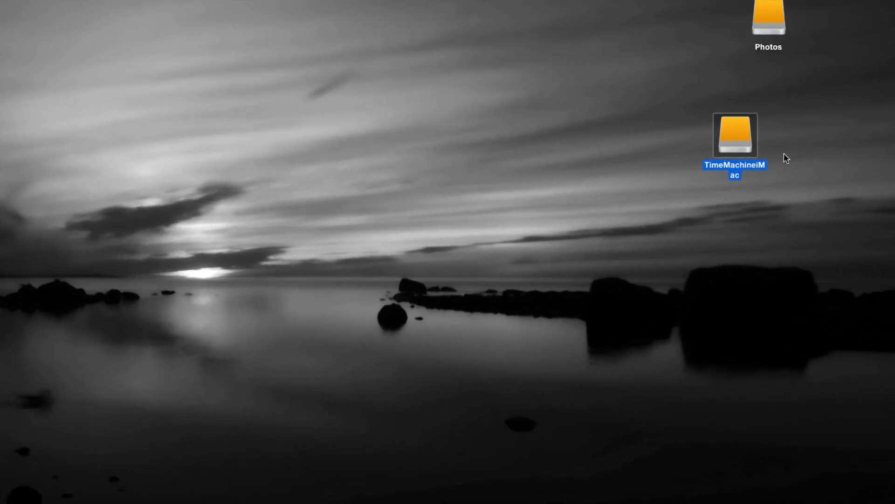
mouse_move(737, 143)
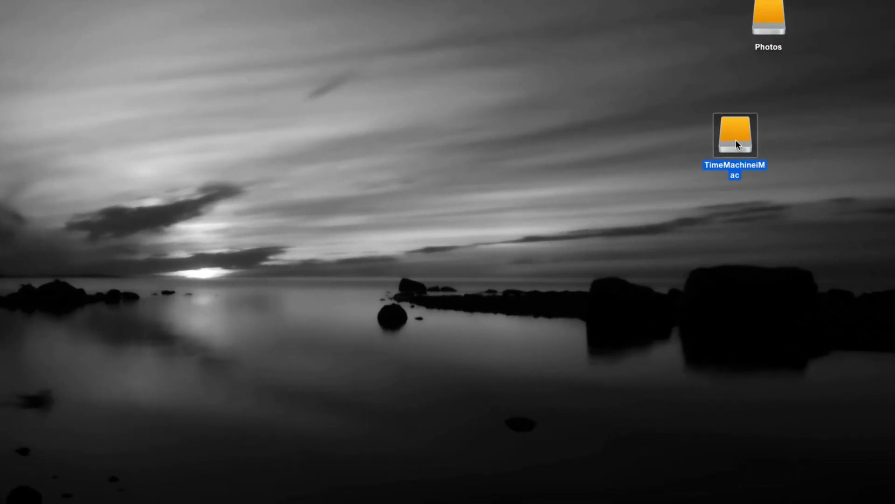
Step: Request Back Up Now from the TimeMachineiMac drive's context menu, then reopen that menu
right_click(737, 143)
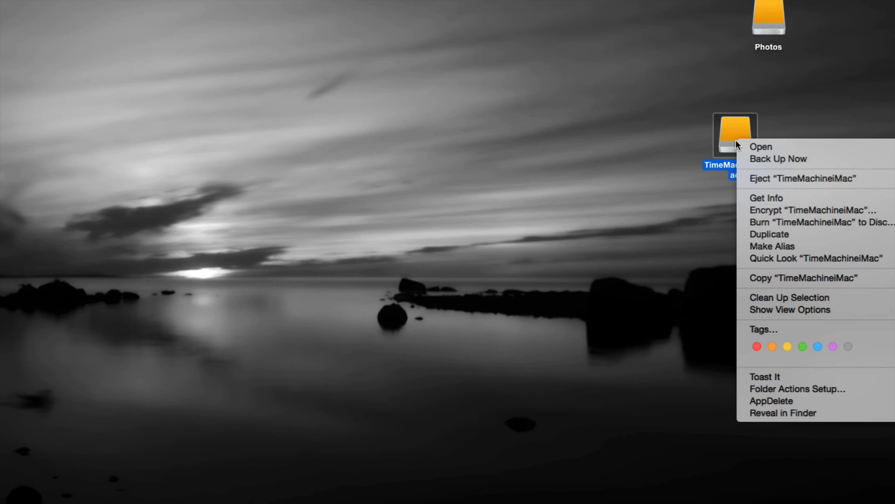
mouse_move(786, 159)
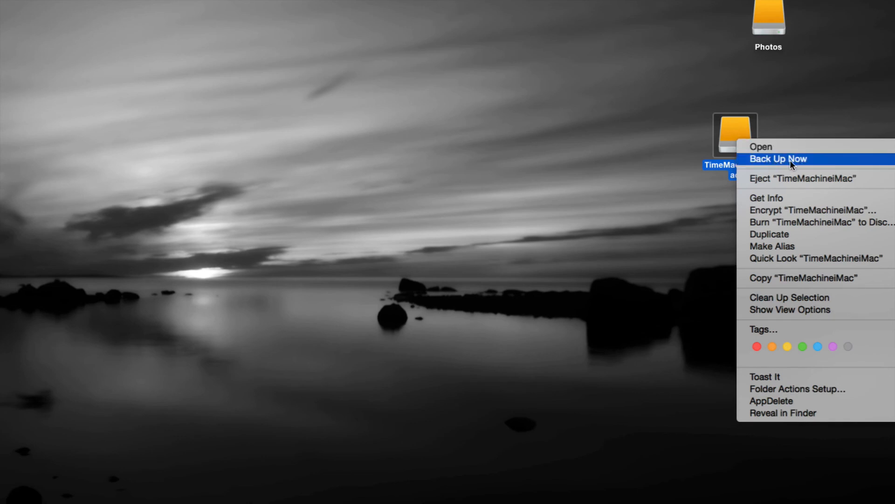
click(779, 159)
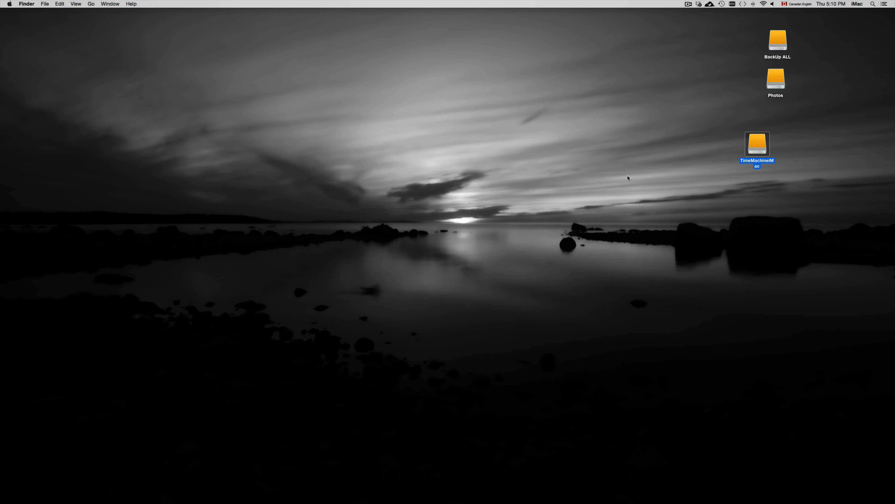
mouse_move(643, 176)
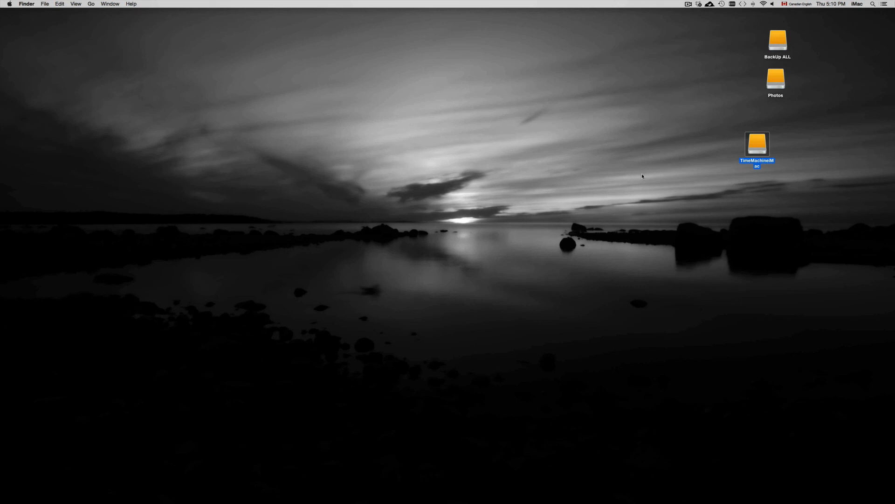
right_click(757, 143)
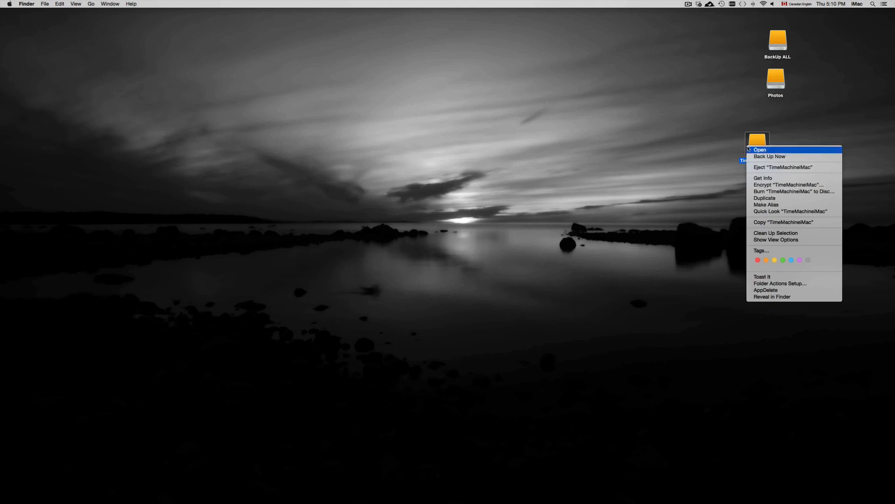